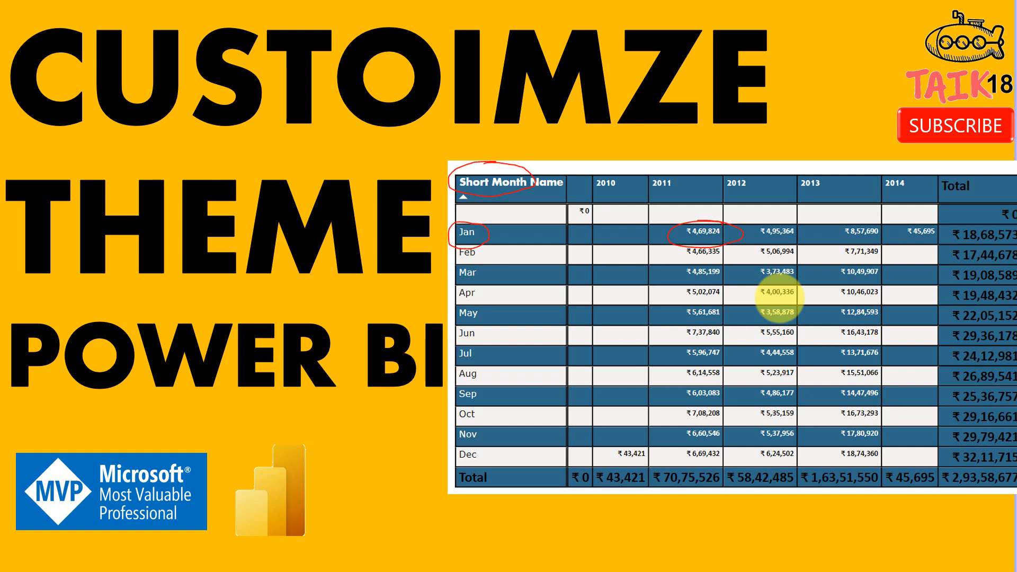
pyautogui.moveTo(856, 260)
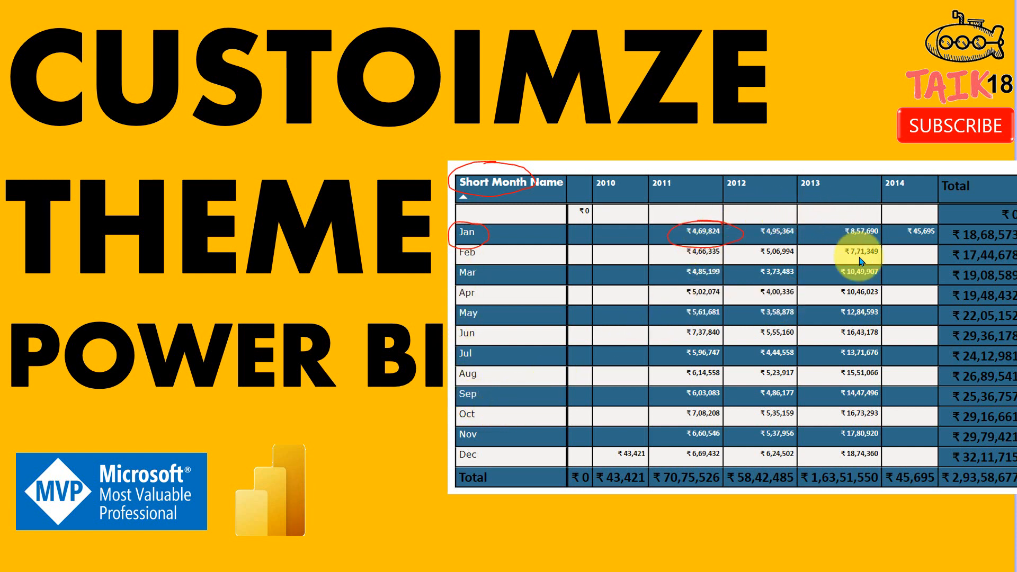
pyautogui.moveTo(720, 384)
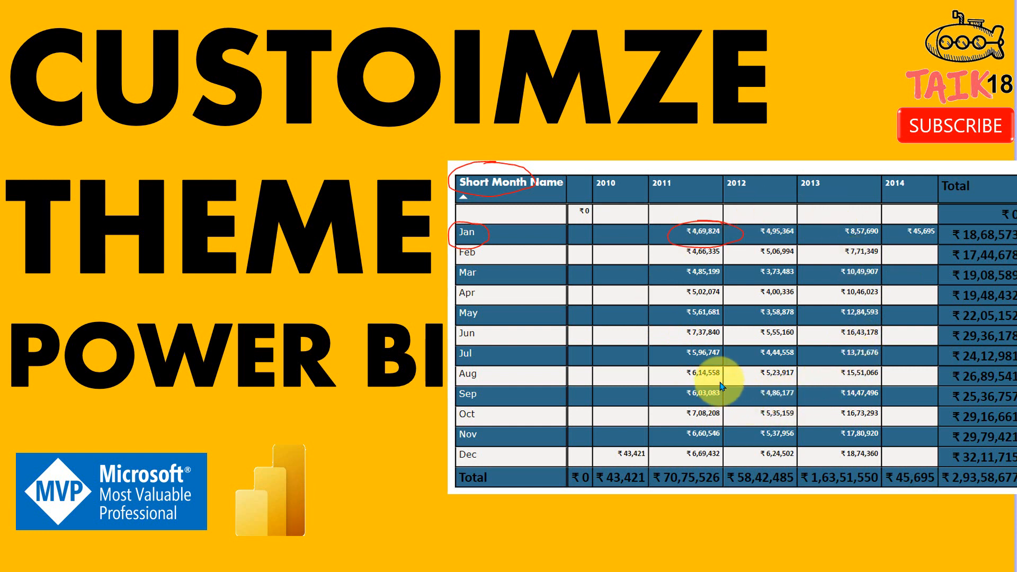
pyautogui.moveTo(723, 381)
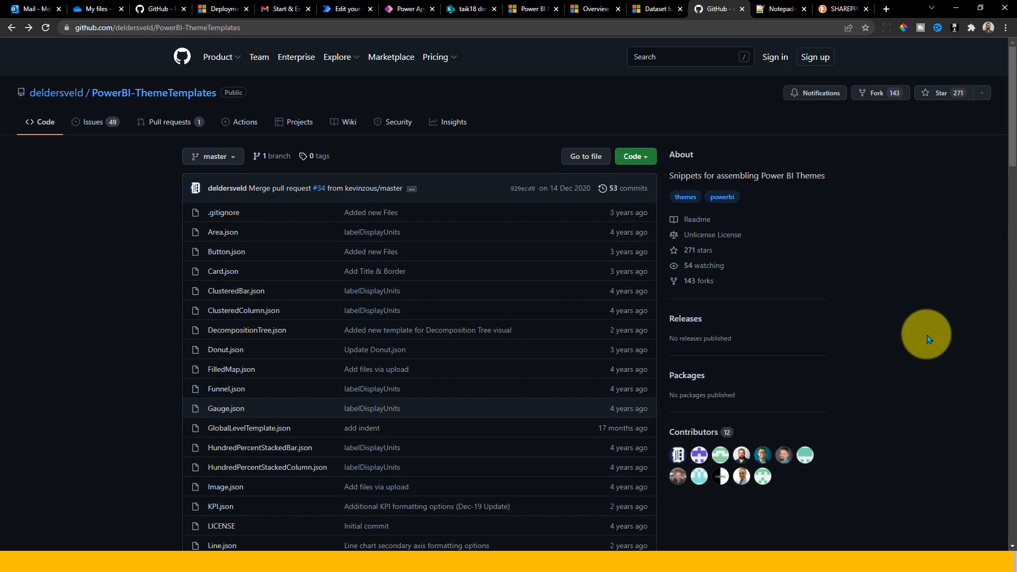
# Step: Scroll the PowerBI-ThemeTemplates file list down past Matrix.json
pyautogui.scroll(-3)
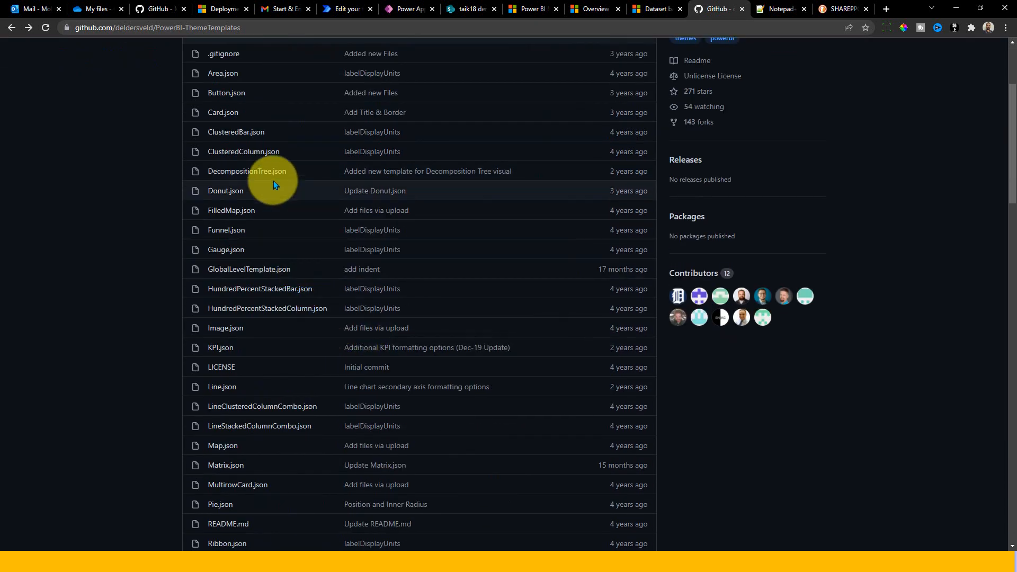
pyautogui.scroll(-3)
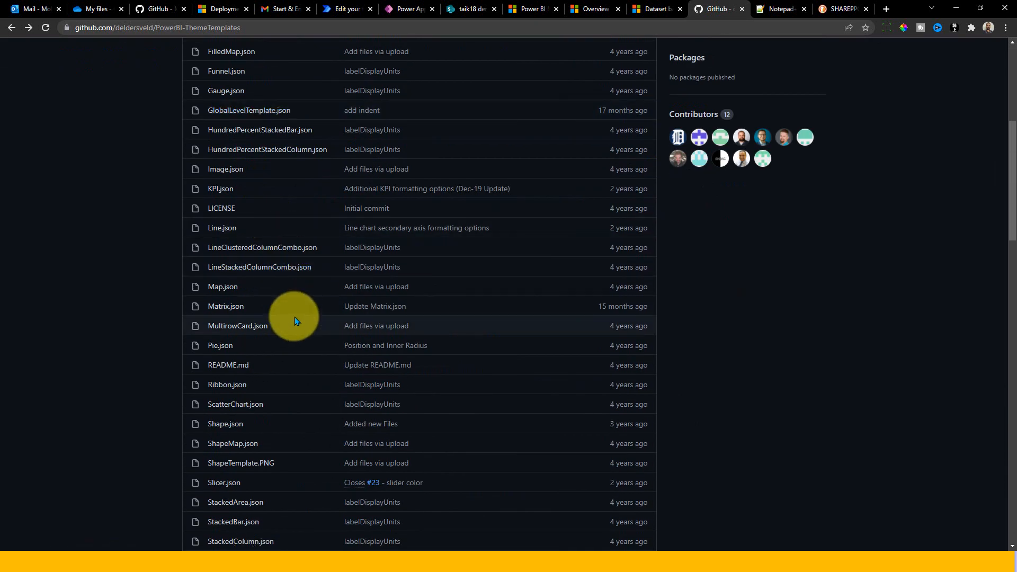
pyautogui.moveTo(225, 306)
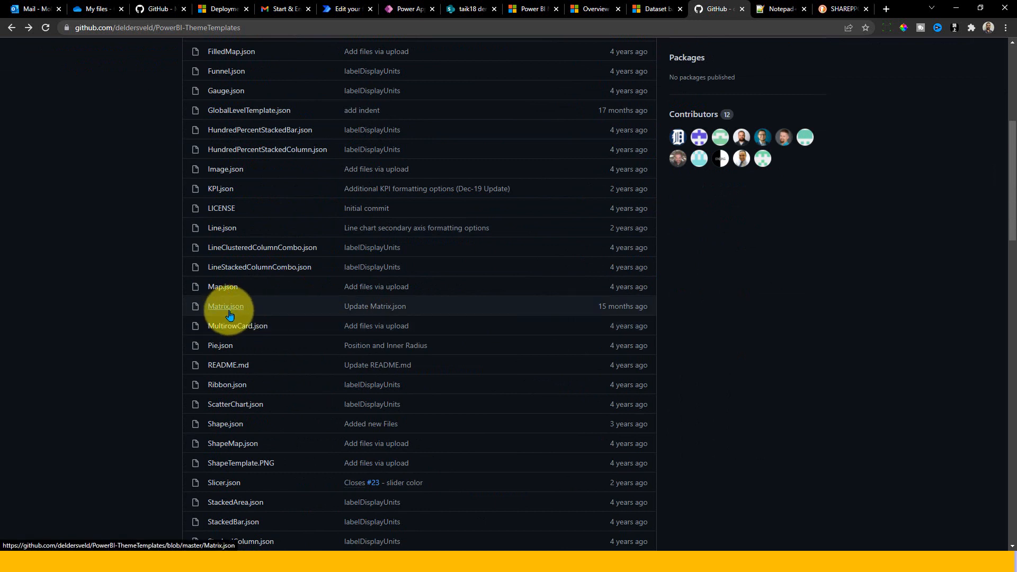
pyautogui.moveTo(294, 318)
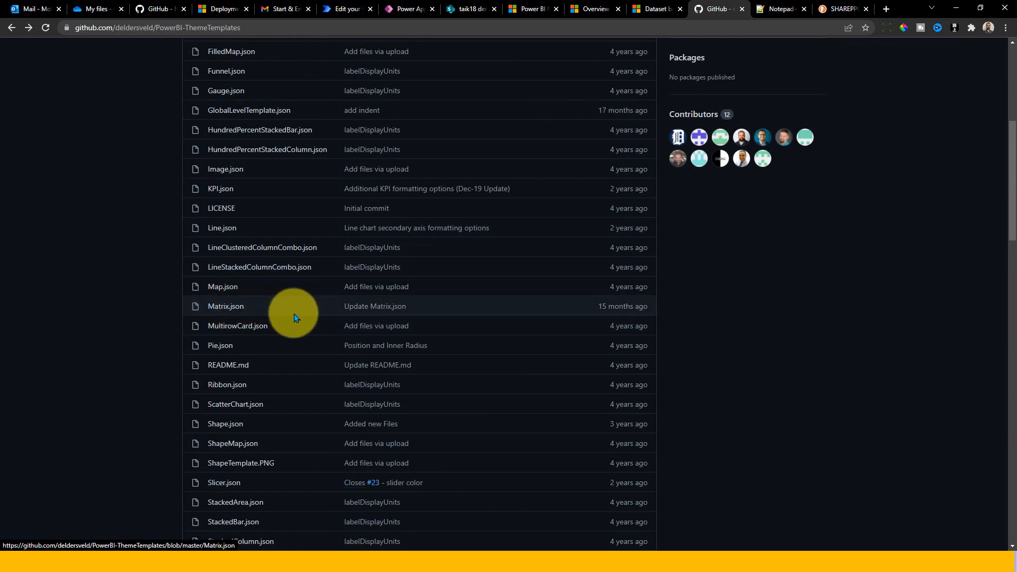
pyautogui.scroll(-3)
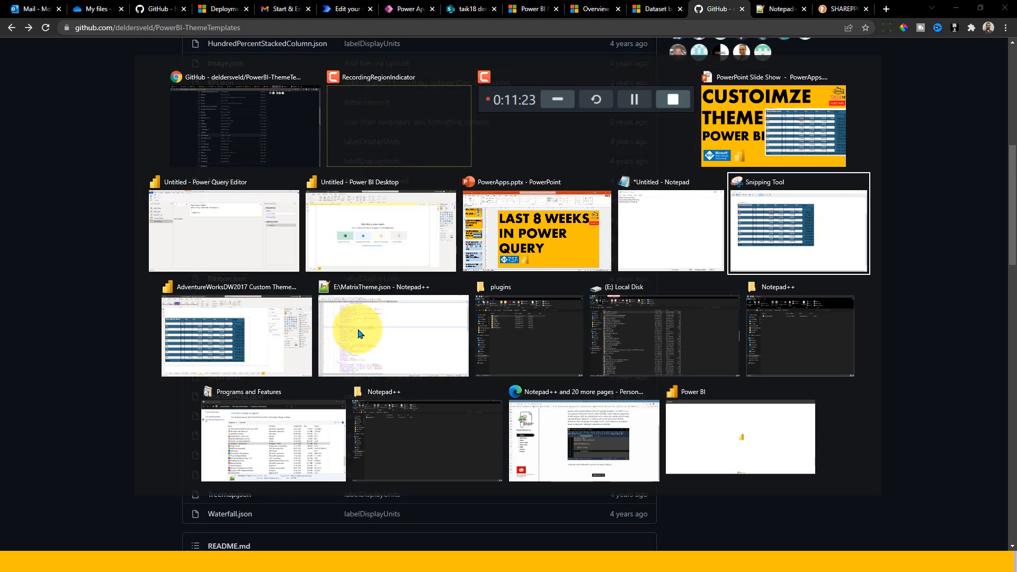
# Step: Bring up MatrixTheme.json in Notepad++ and highlight its MatrixTemplate name and gridHorizontal settings
pyautogui.click(392, 334)
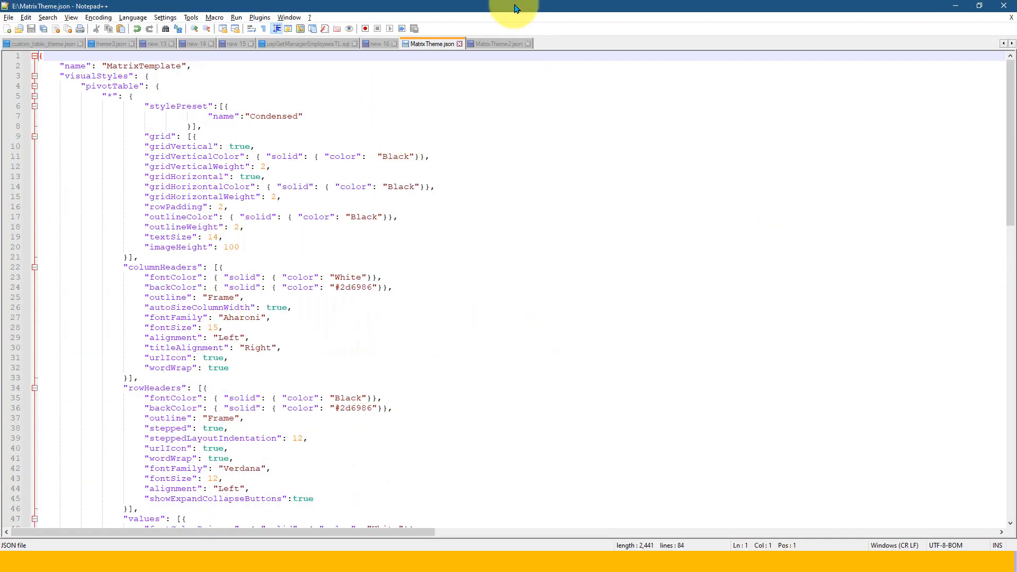
pyautogui.moveTo(410, 156)
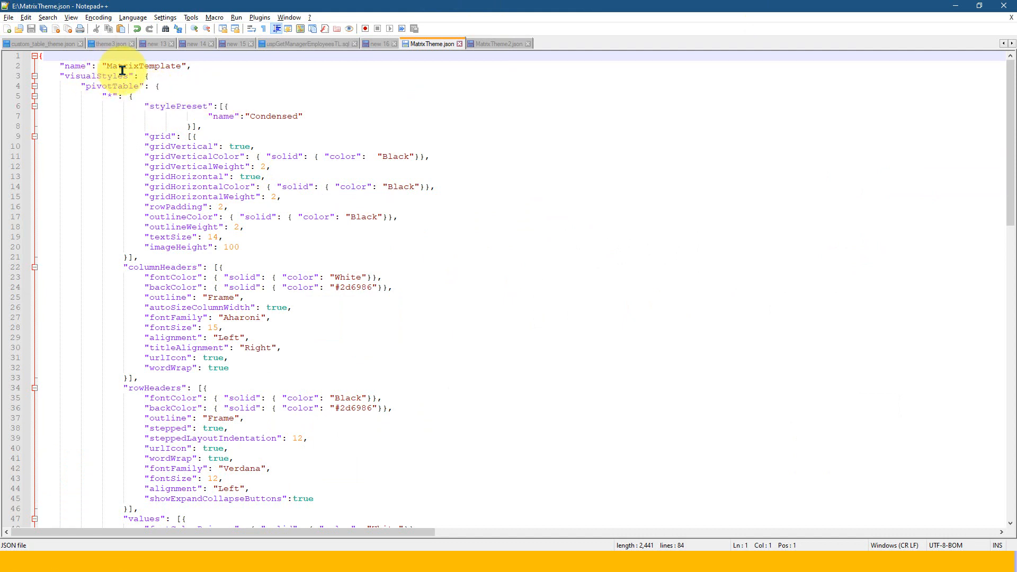
pyautogui.doubleClick(98, 76)
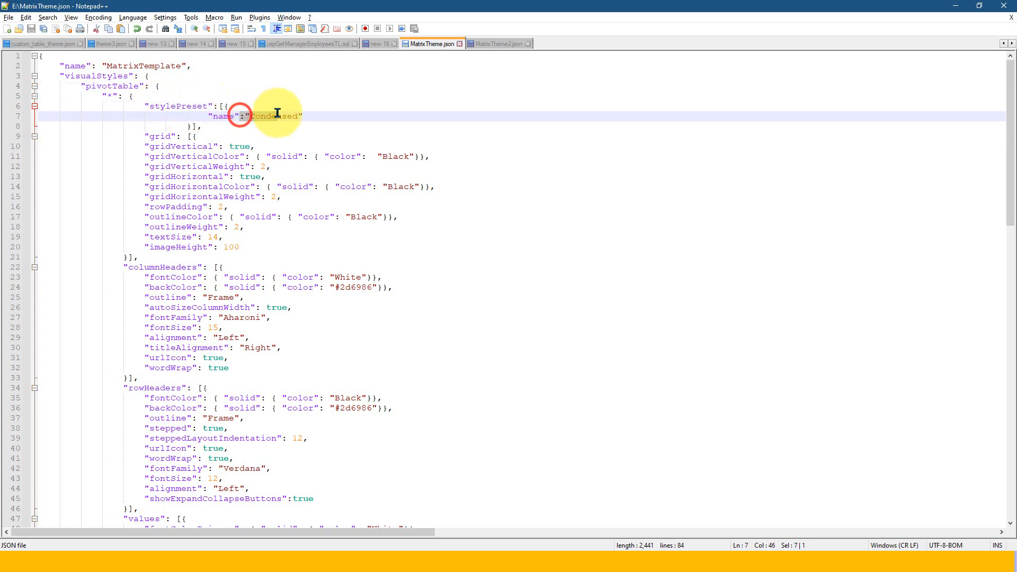
pyautogui.moveTo(156, 136)
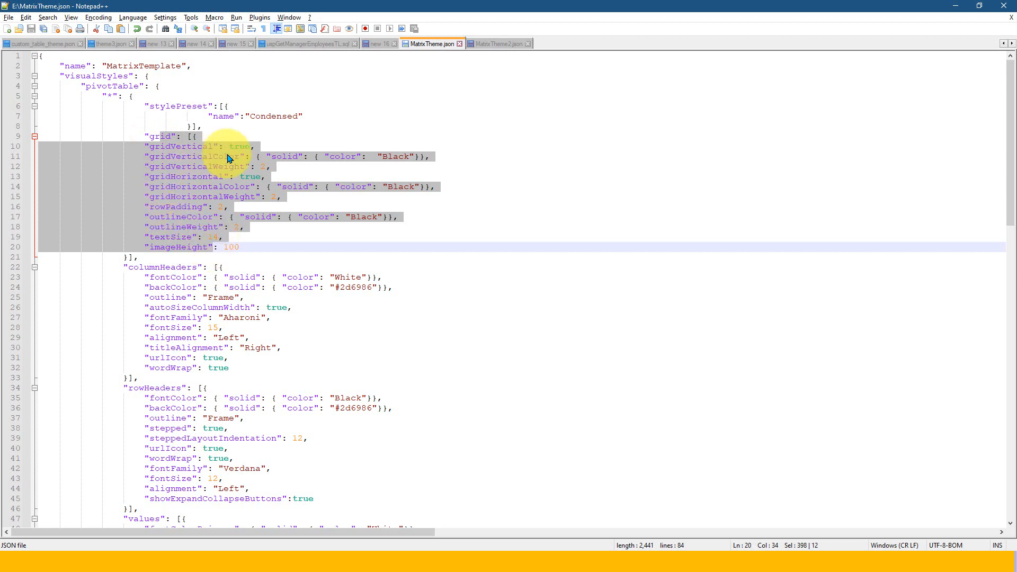
pyautogui.click(290, 157)
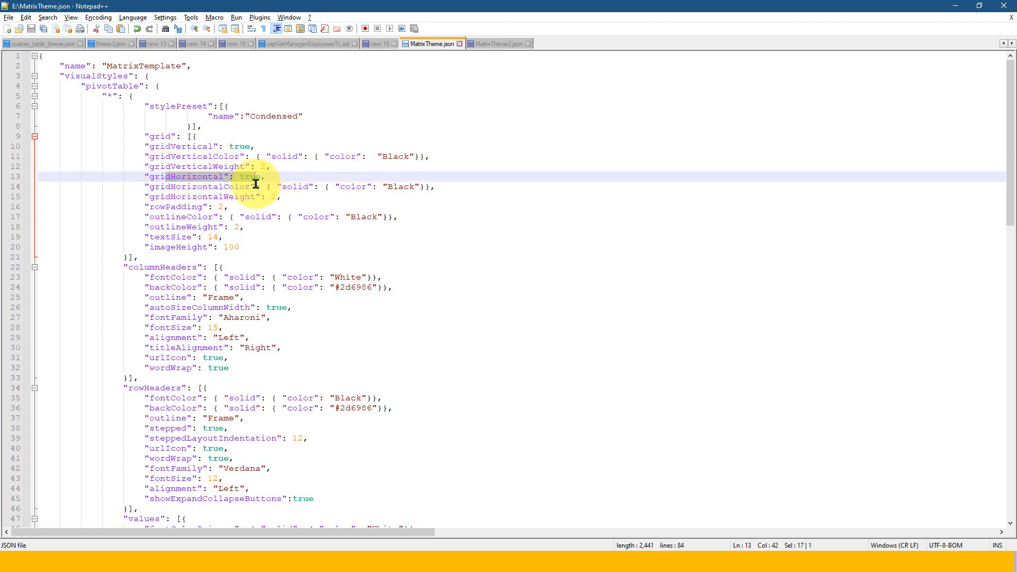
pyautogui.click(221, 236)
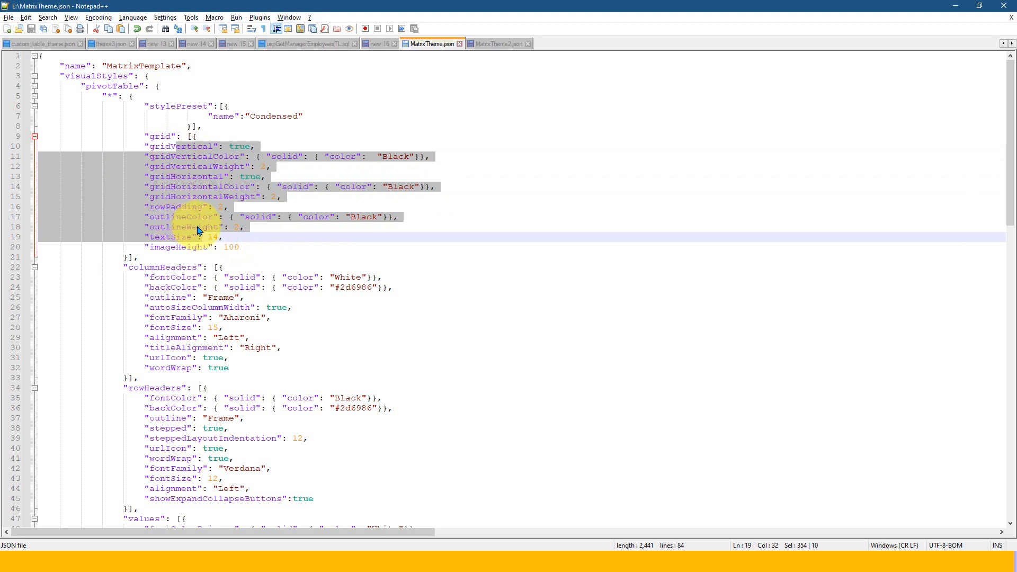
pyautogui.scroll(-3)
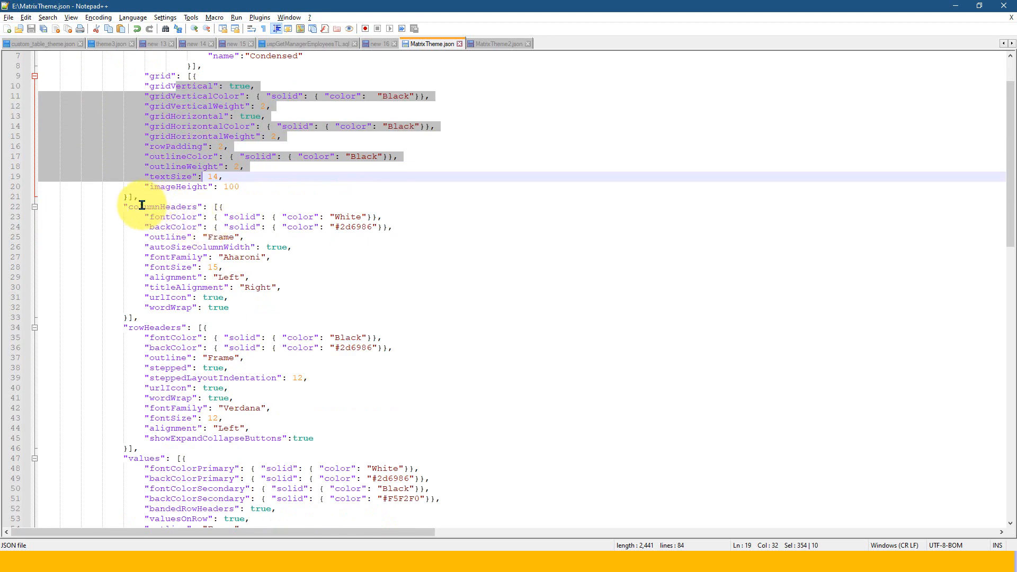
pyautogui.click(344, 216)
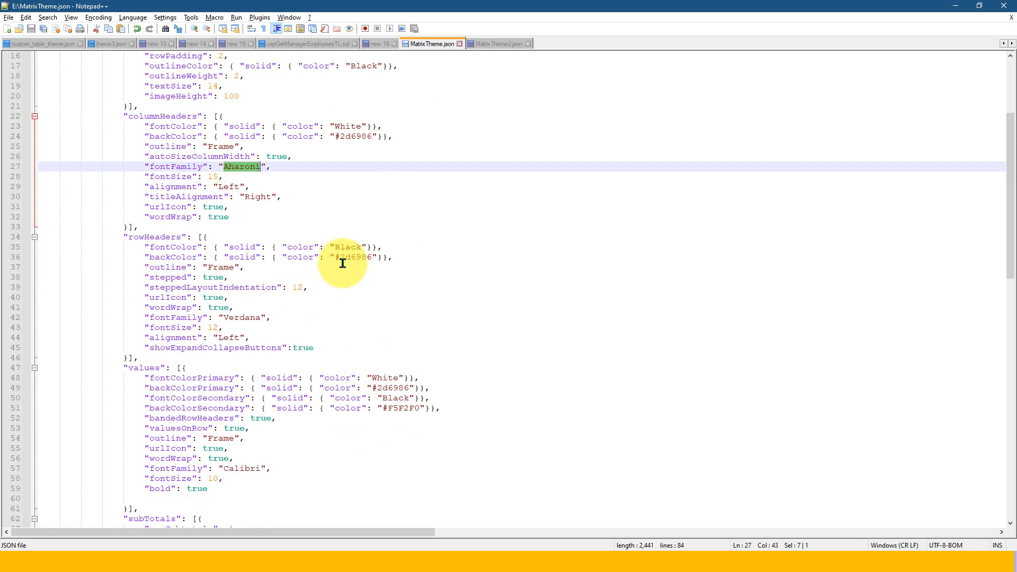
pyautogui.click(338, 247)
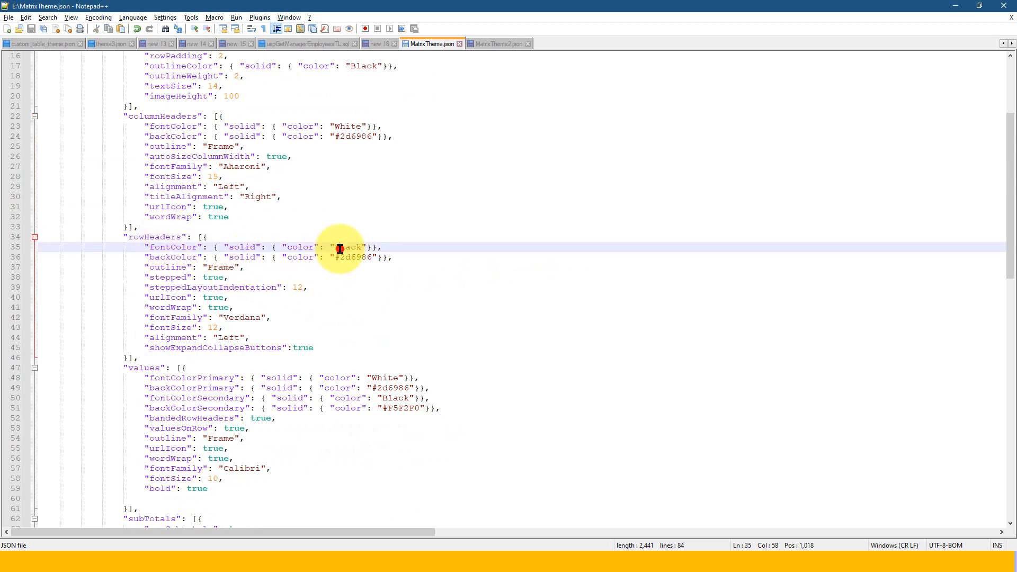
pyautogui.doubleClick(242, 317)
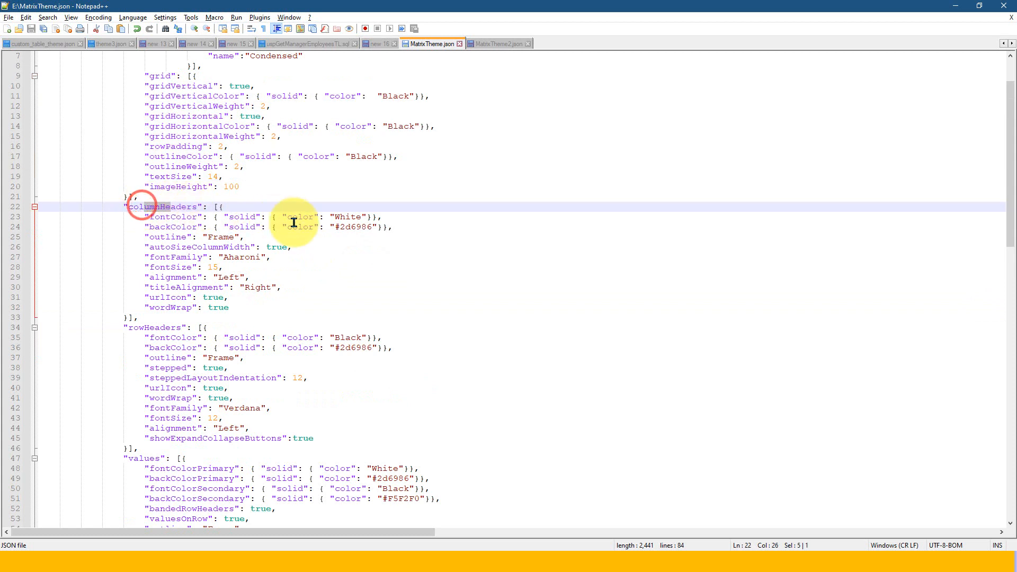
pyautogui.click(348, 217)
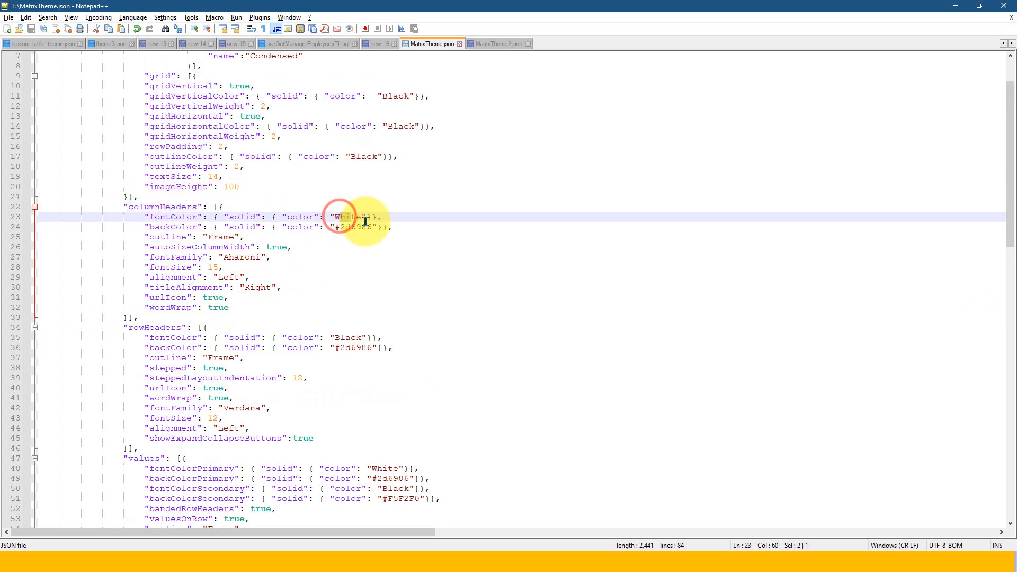
pyautogui.doubleClick(240, 257)
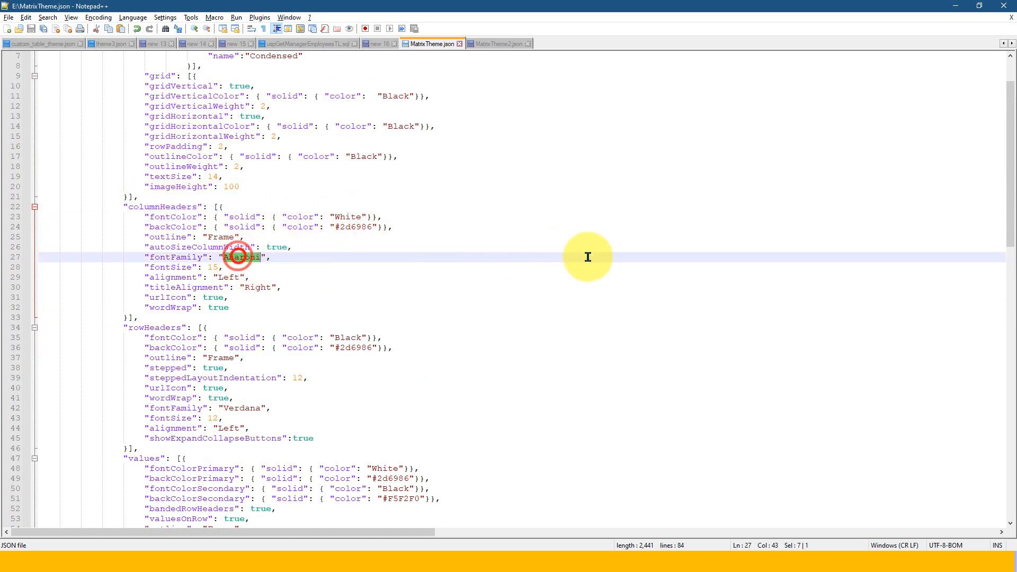
pyautogui.scroll(-3)
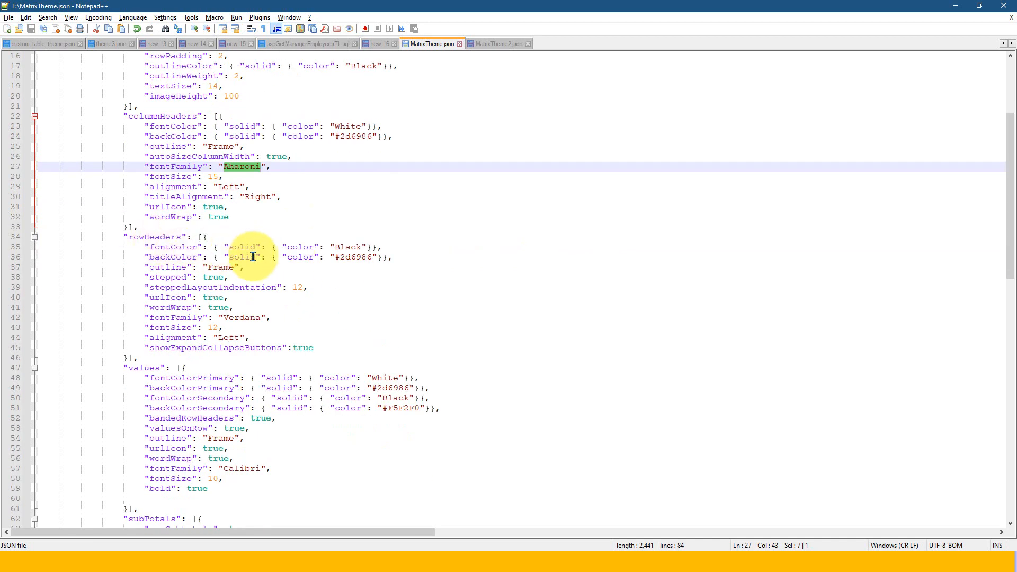
pyautogui.doubleClick(349, 247)
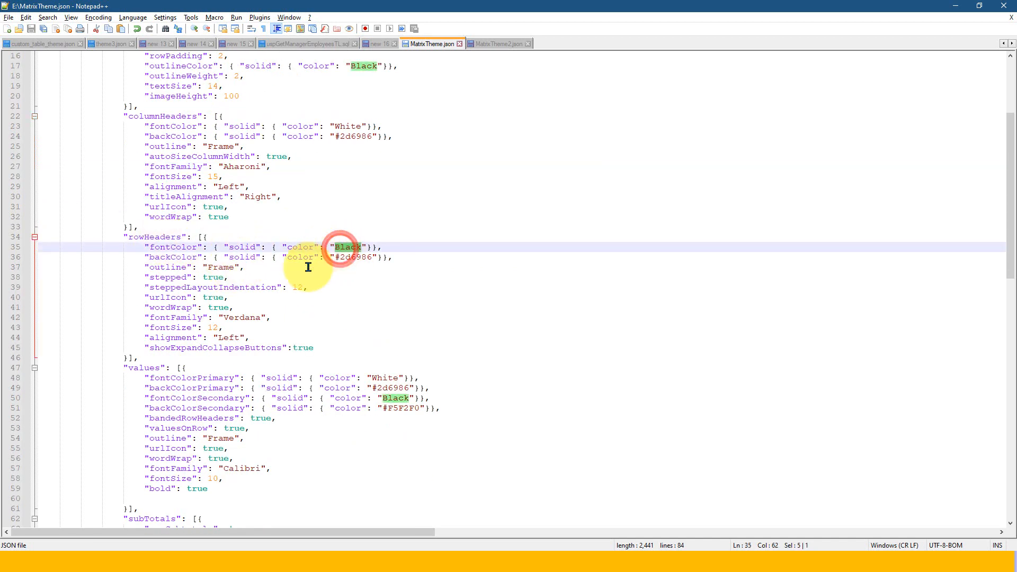
pyautogui.doubleClick(243, 317)
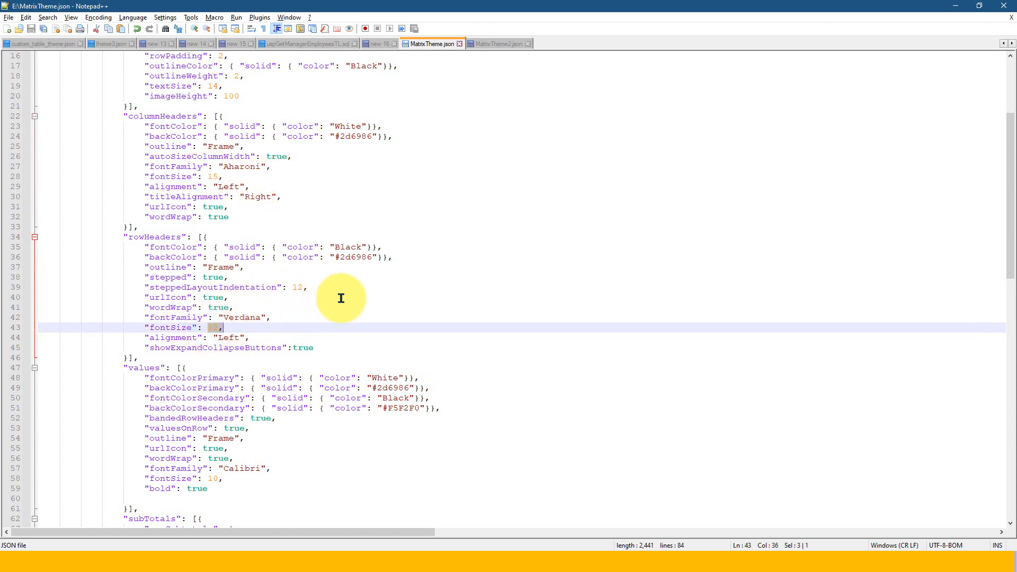
pyautogui.scroll(-3)
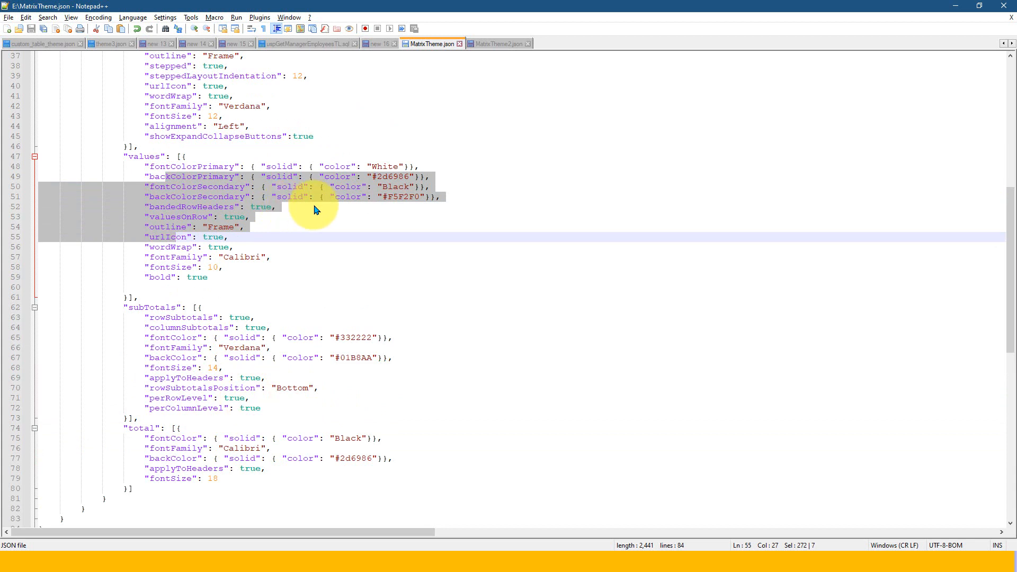
pyautogui.moveTo(357, 214)
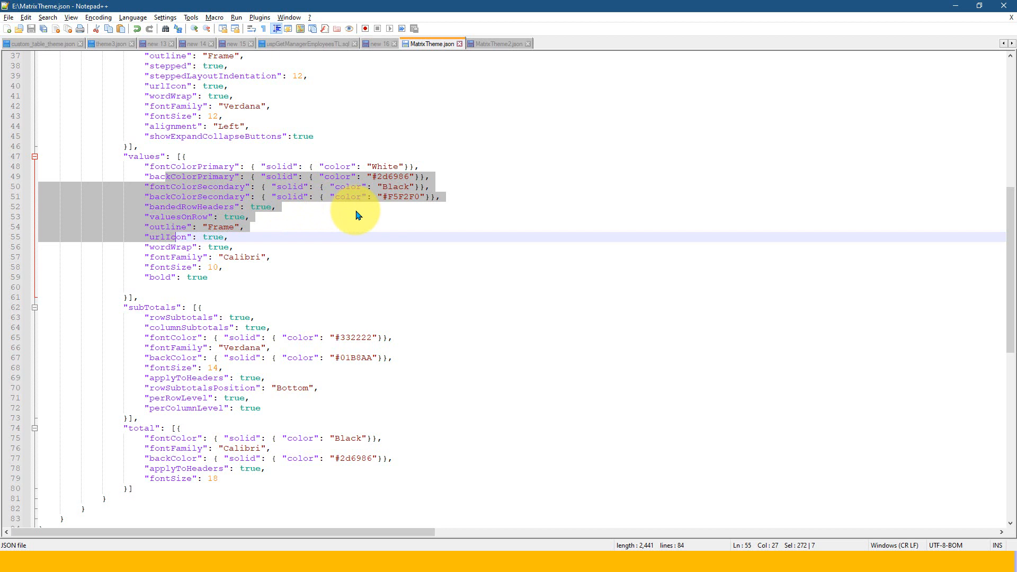
pyautogui.moveTo(356, 234)
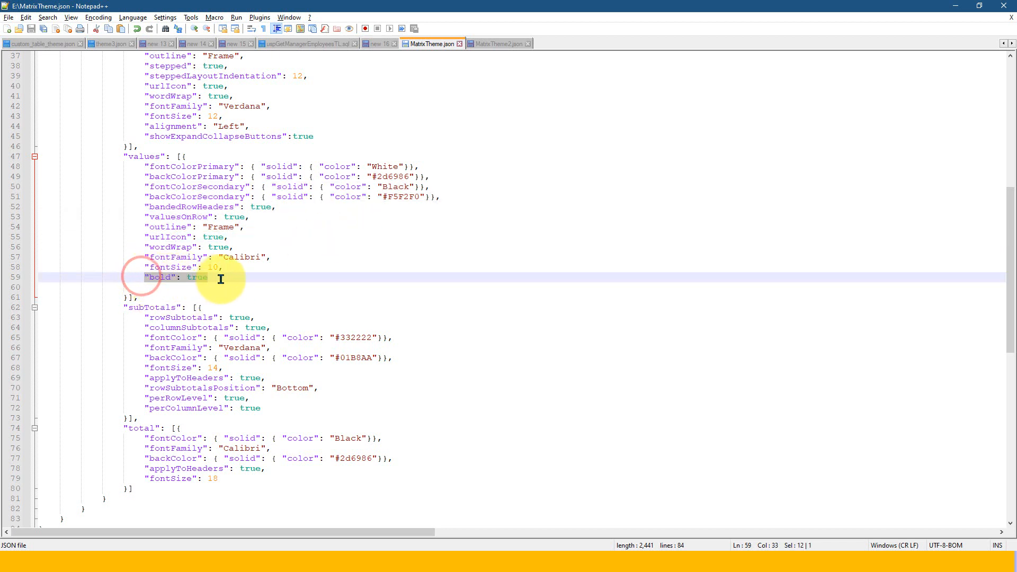
pyautogui.moveTo(194, 280)
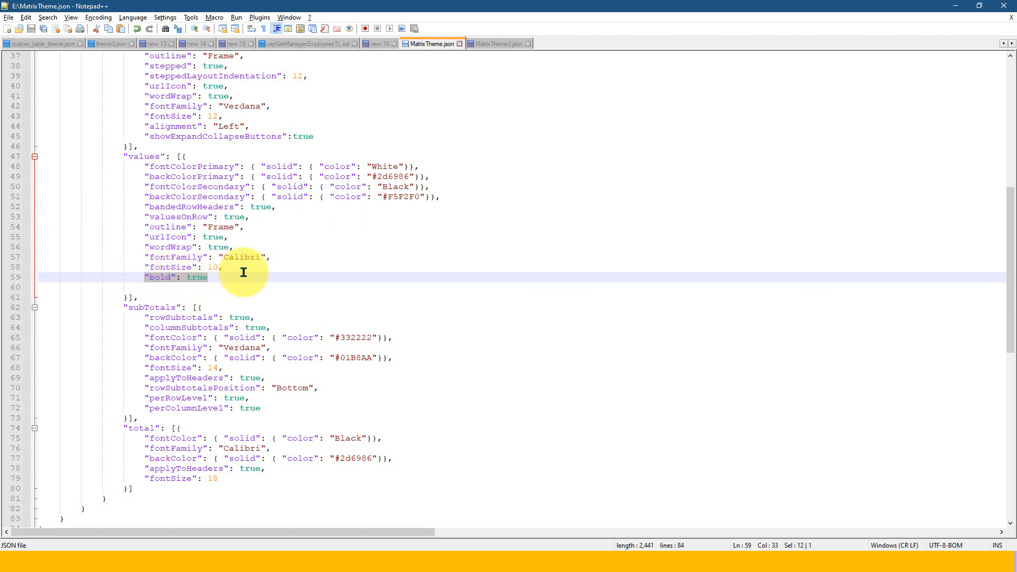
pyautogui.moveTo(260, 270)
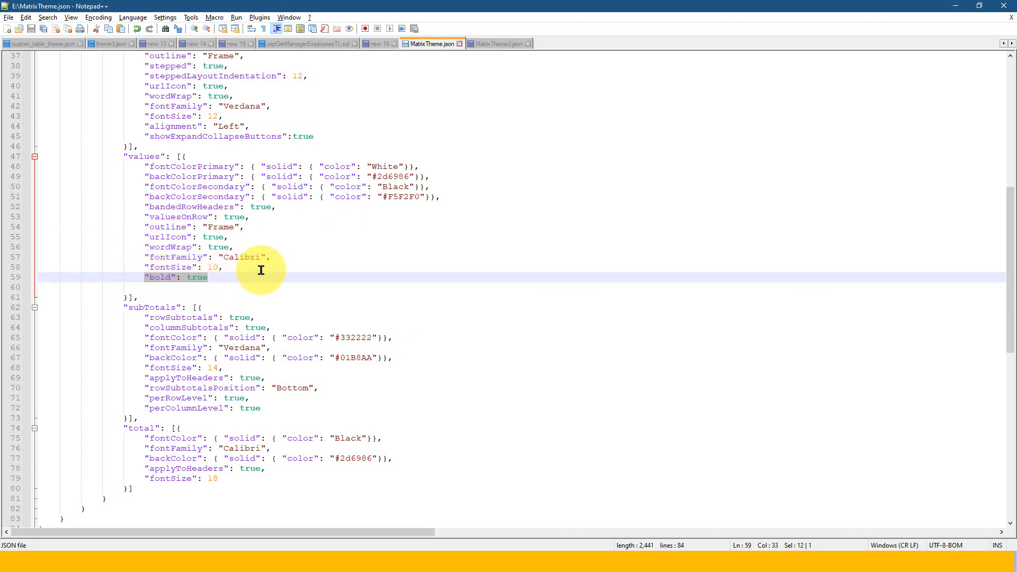
pyautogui.moveTo(368, 76)
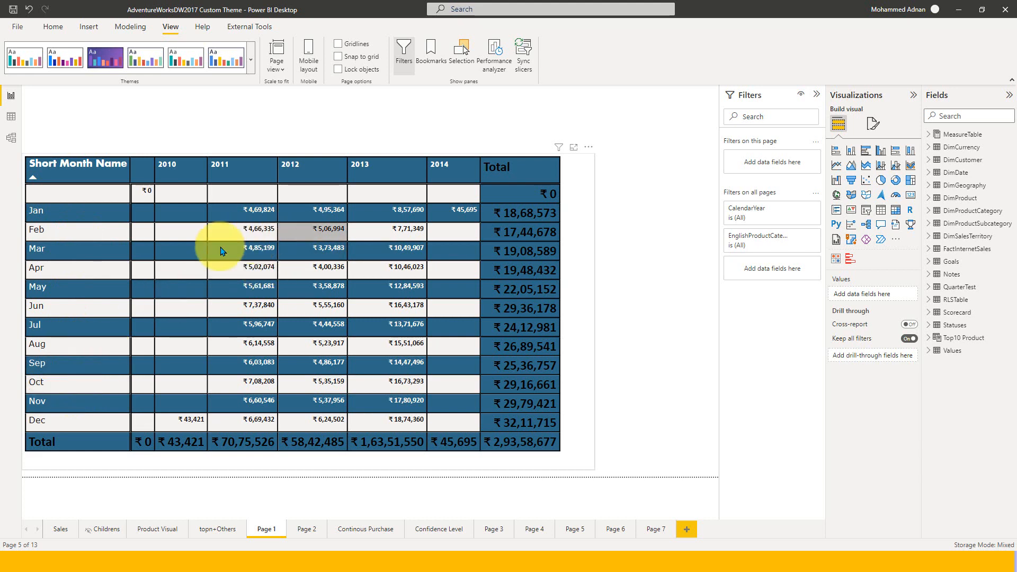
pyautogui.moveTo(216, 300)
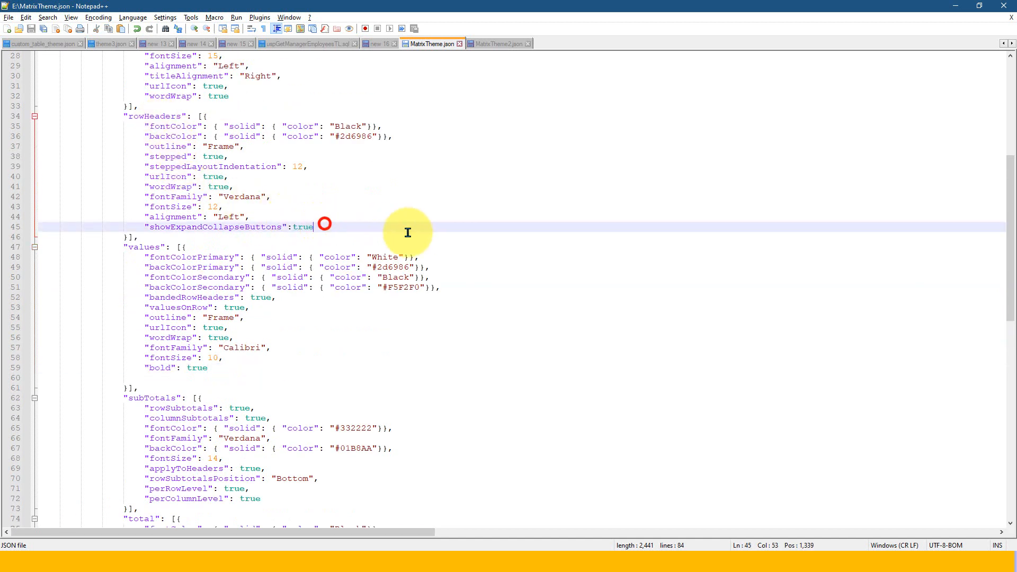
# Step: Add "bold":true to the rowHeaders block of MatrixTheme.json and save
pyautogui.write(',')
pyautogui.write('"')
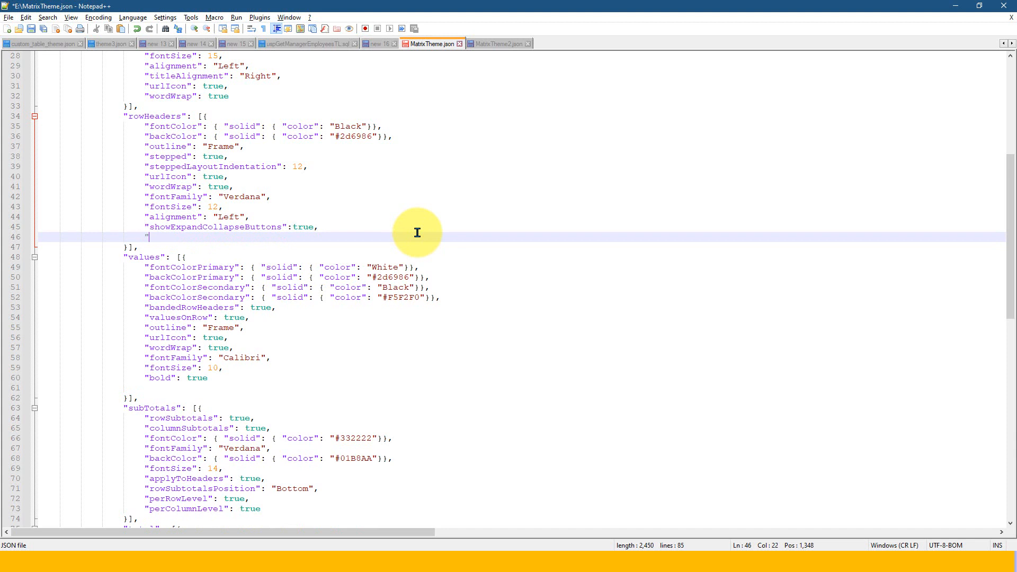
pyautogui.write('bold"')
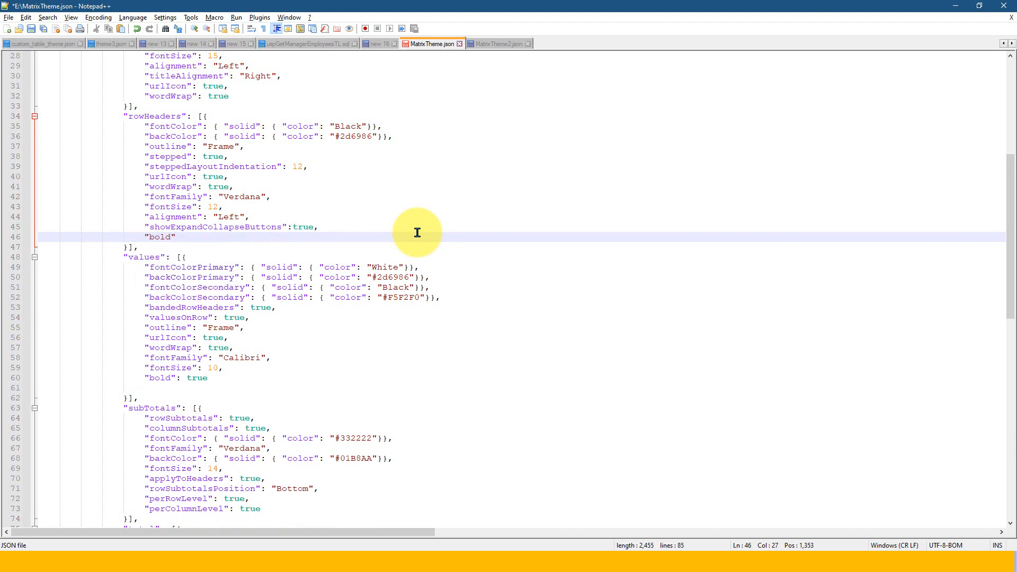
pyautogui.write(':true')
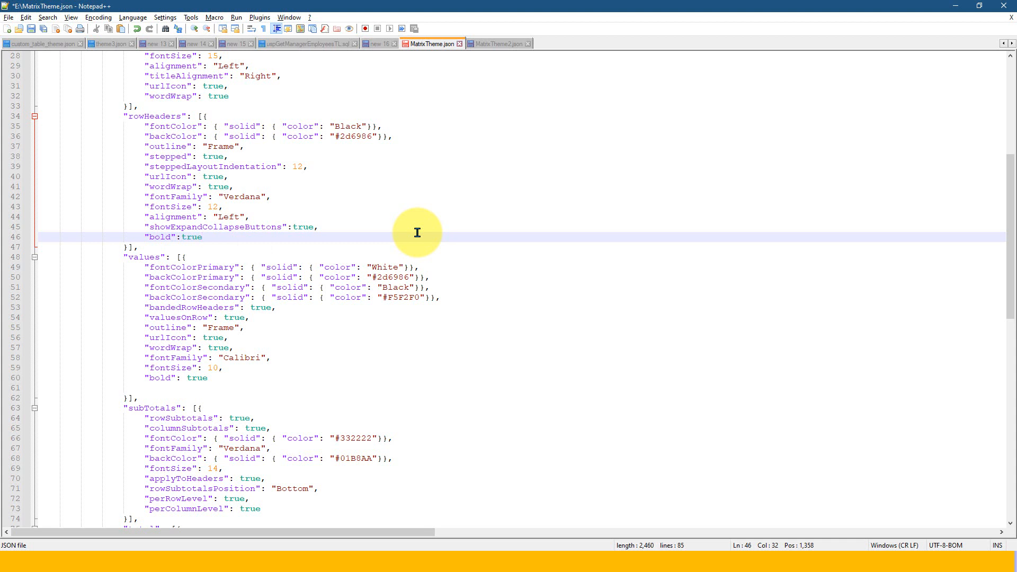
pyautogui.click(201, 237)
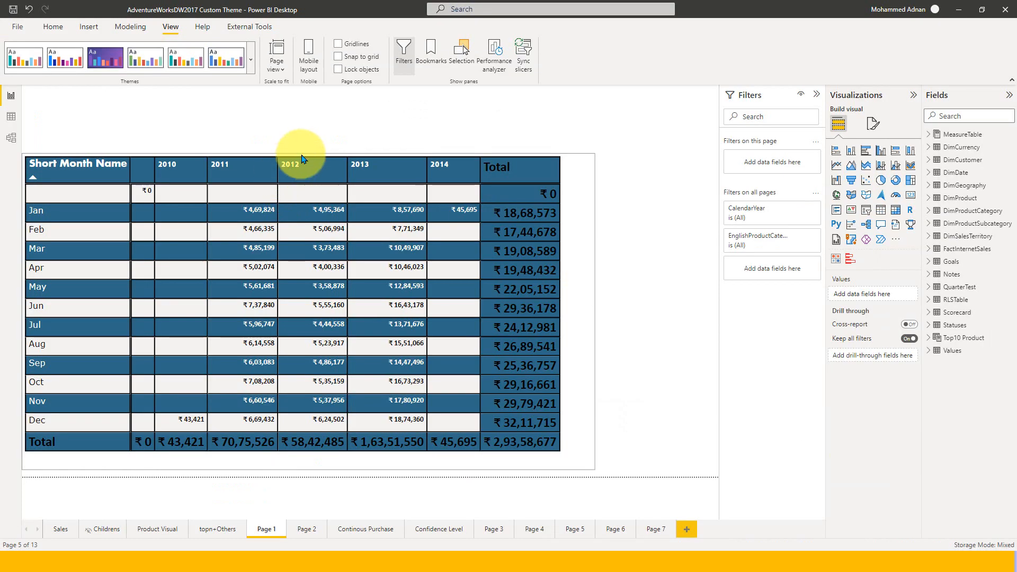
# Step: Browse for themes and import MatrixTheme.json into the report
pyautogui.click(251, 59)
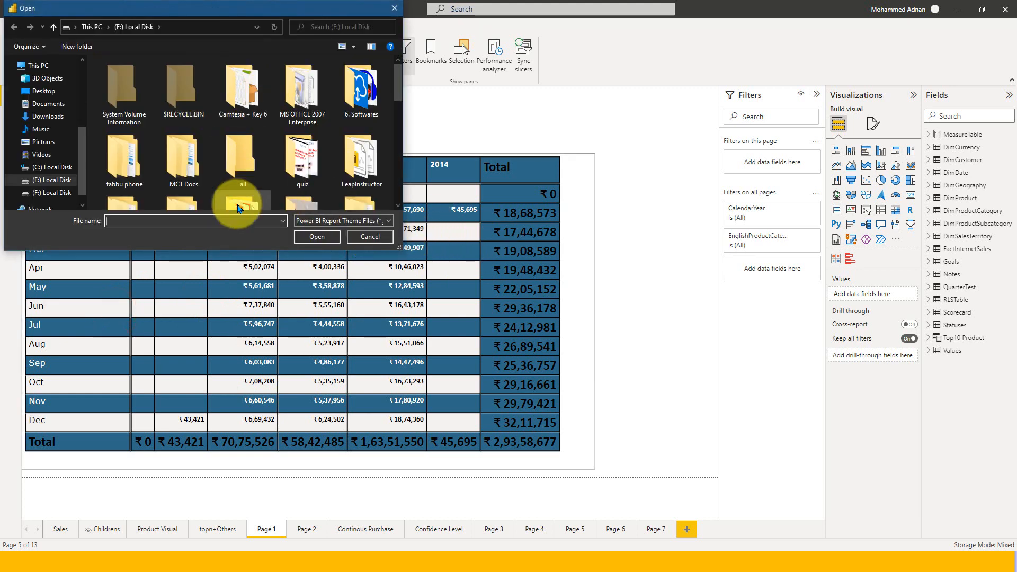
pyautogui.write('mate')
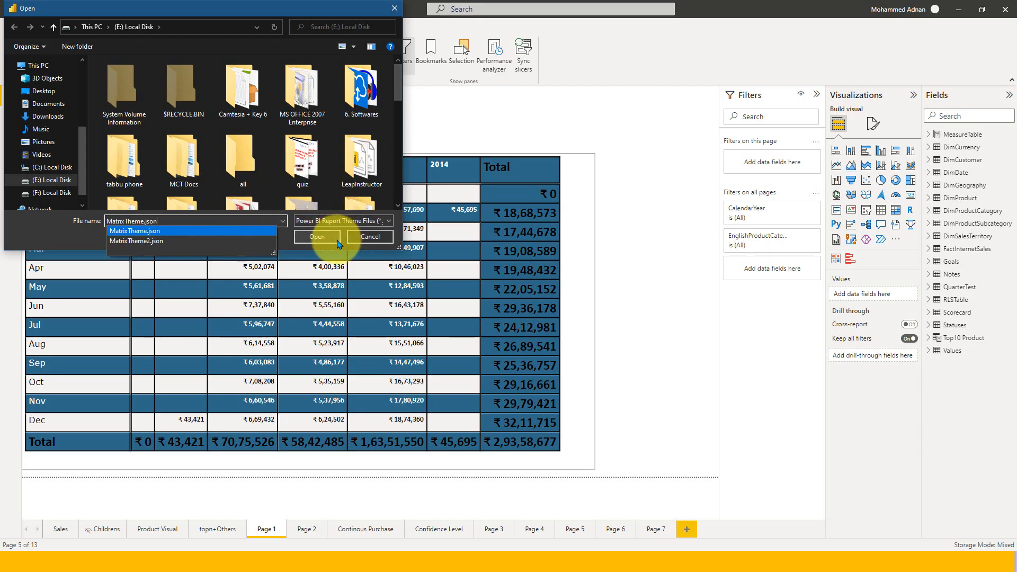
pyautogui.click(316, 237)
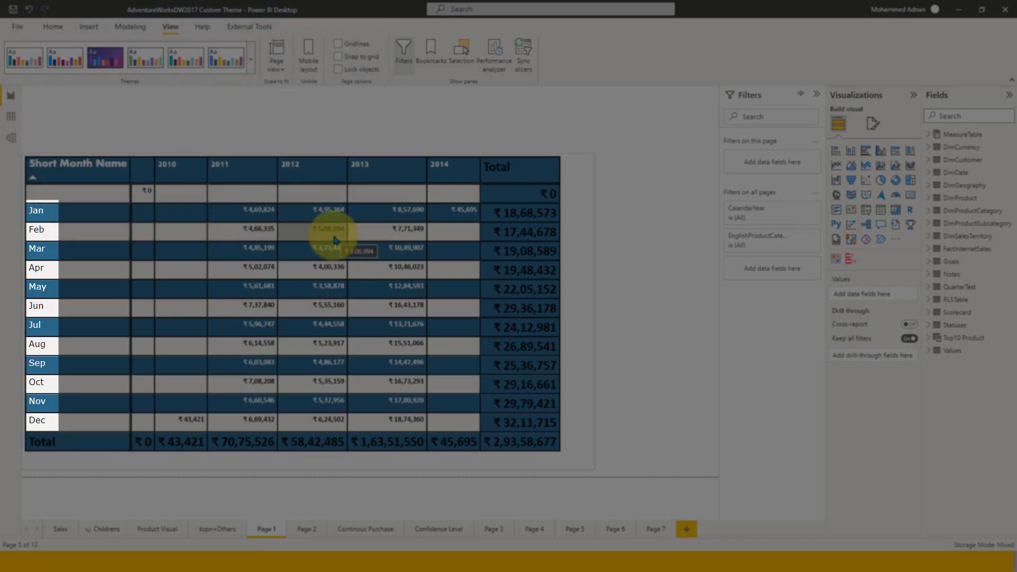
pyautogui.moveTo(65, 384)
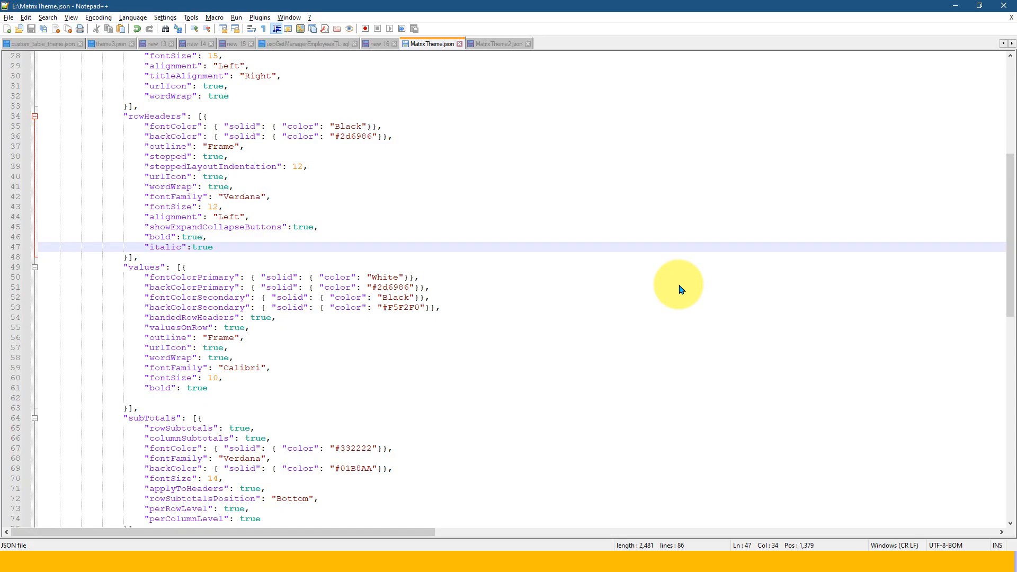
pyautogui.moveTo(177, 259)
pyautogui.write(',')
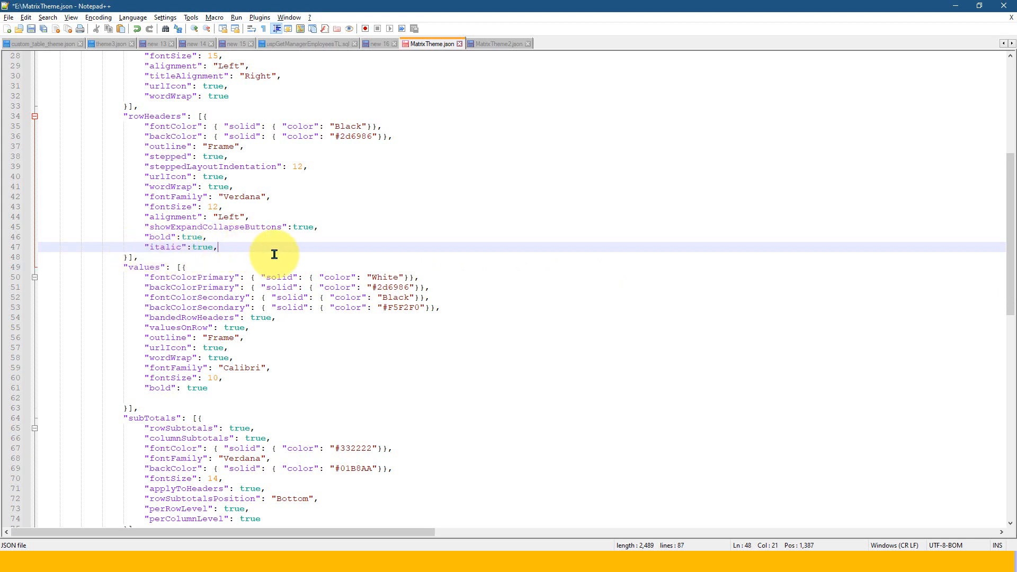
# Step: Add "underline":true to the rowHeaders block after the italic entry
pyautogui.write('"under')
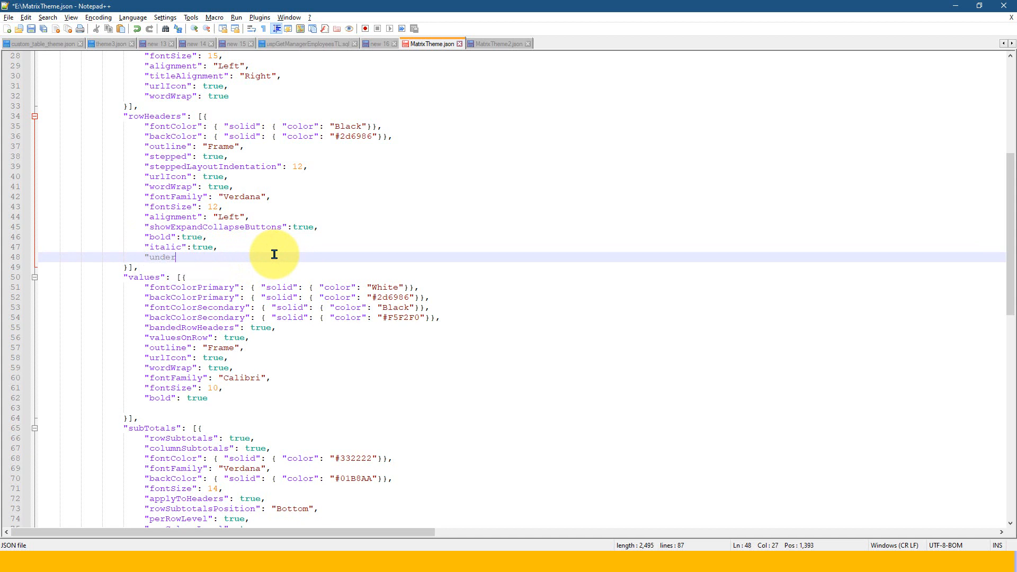
pyautogui.write('line":')
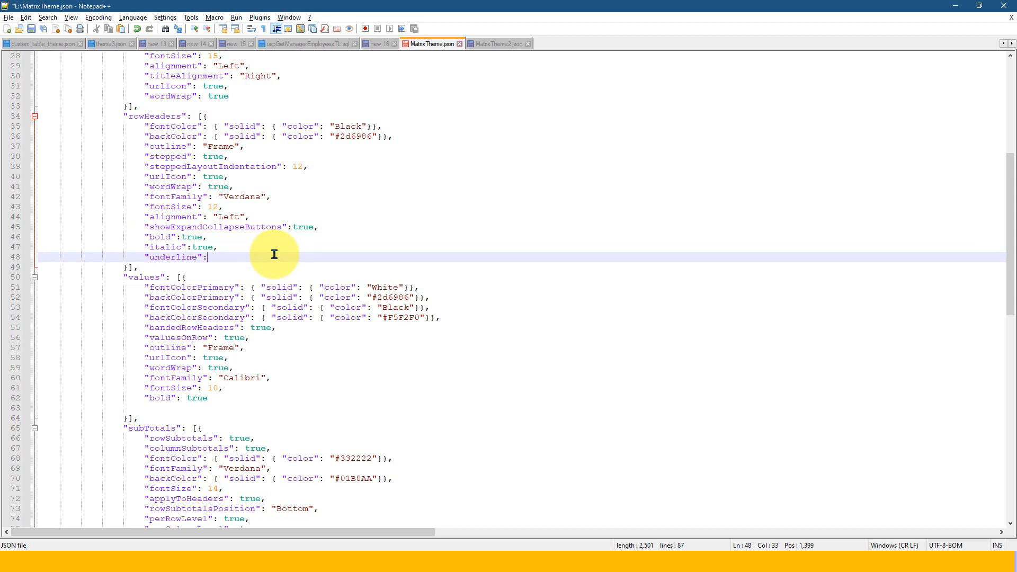
pyautogui.write('true')
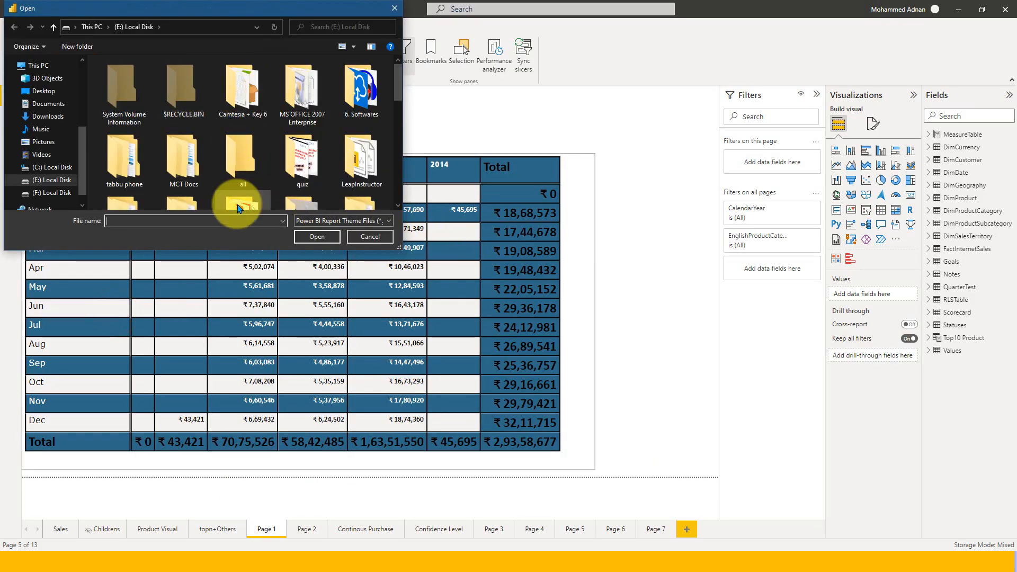
# Step: Import MatrixTheme.json again and close the import success message
pyautogui.write('mat')
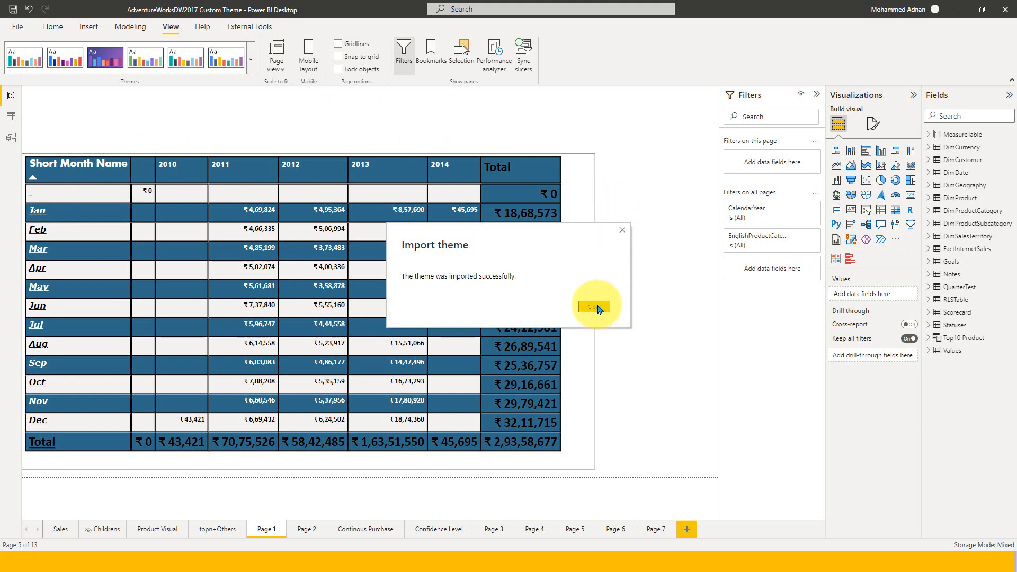
pyautogui.click(593, 307)
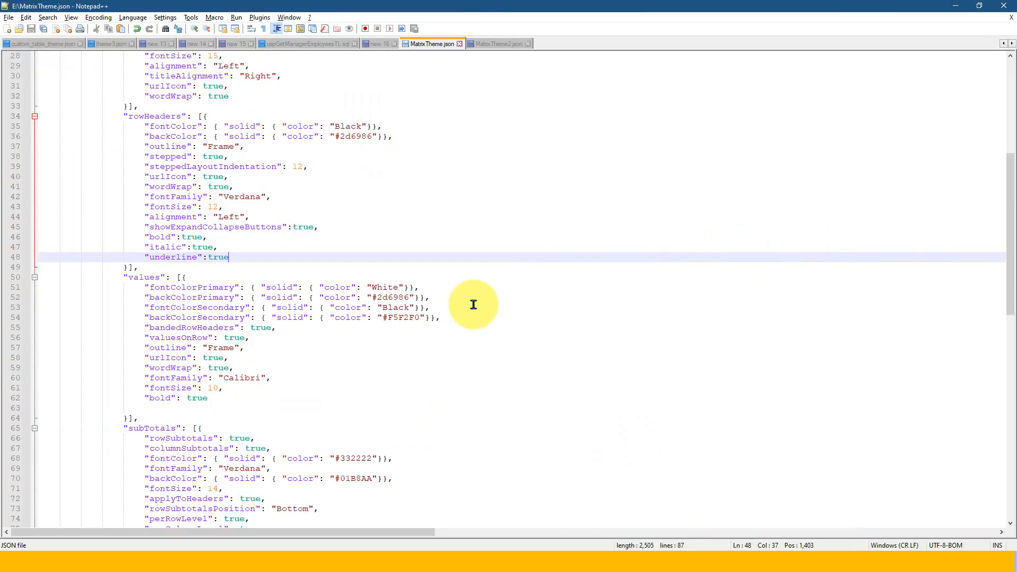
pyautogui.moveTo(140, 237)
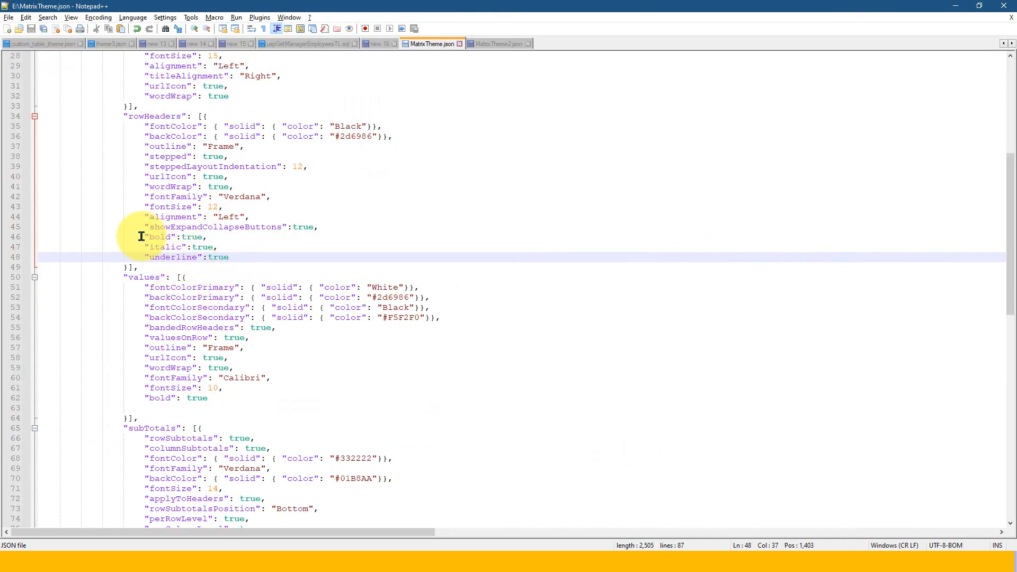
# Step: Change the rowHeaders underline value from true to false
pyautogui.doubleClick(219, 257)
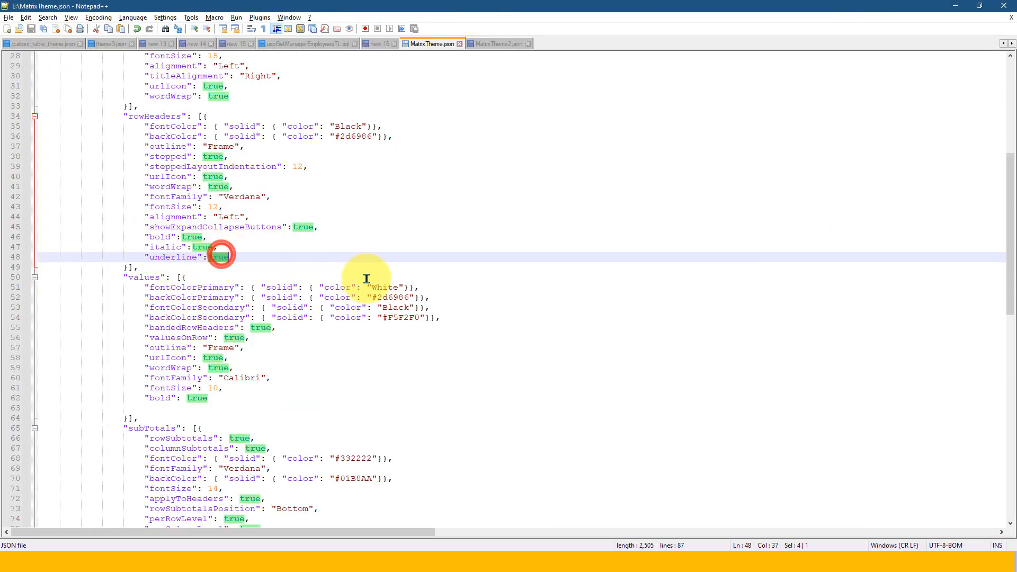
pyautogui.write('false')
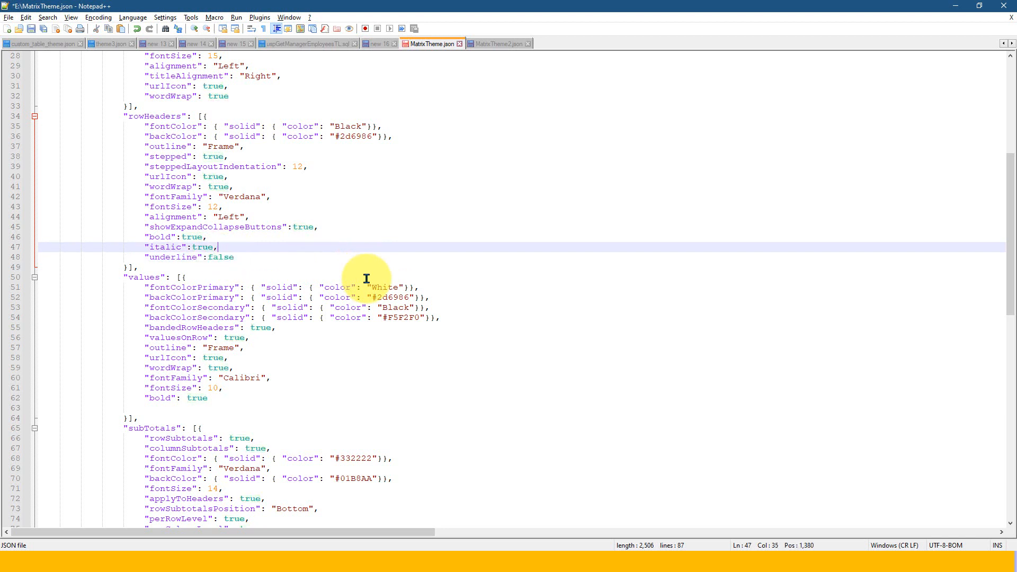
pyautogui.doubleClick(202, 247)
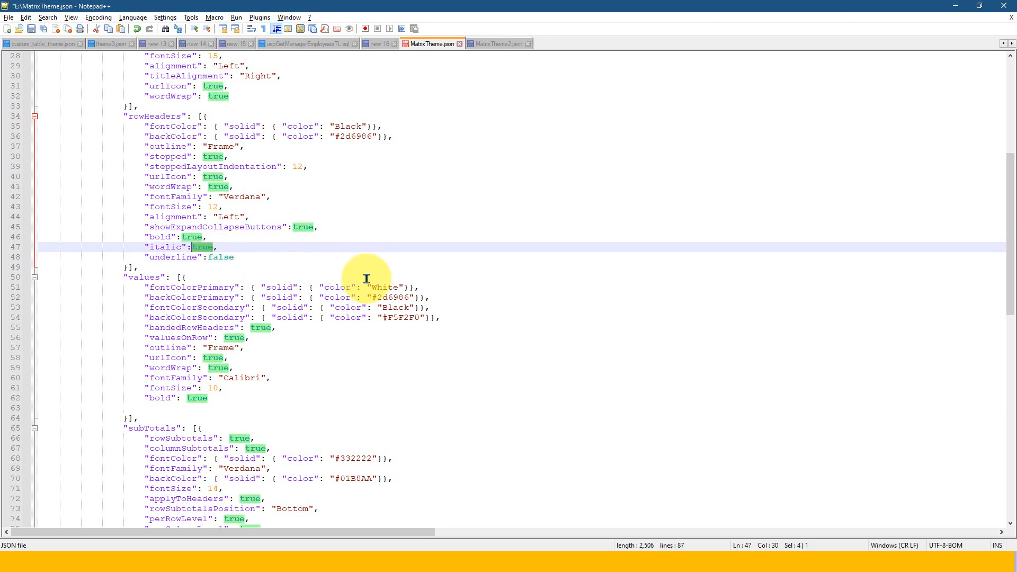
pyautogui.press('alt+tab')
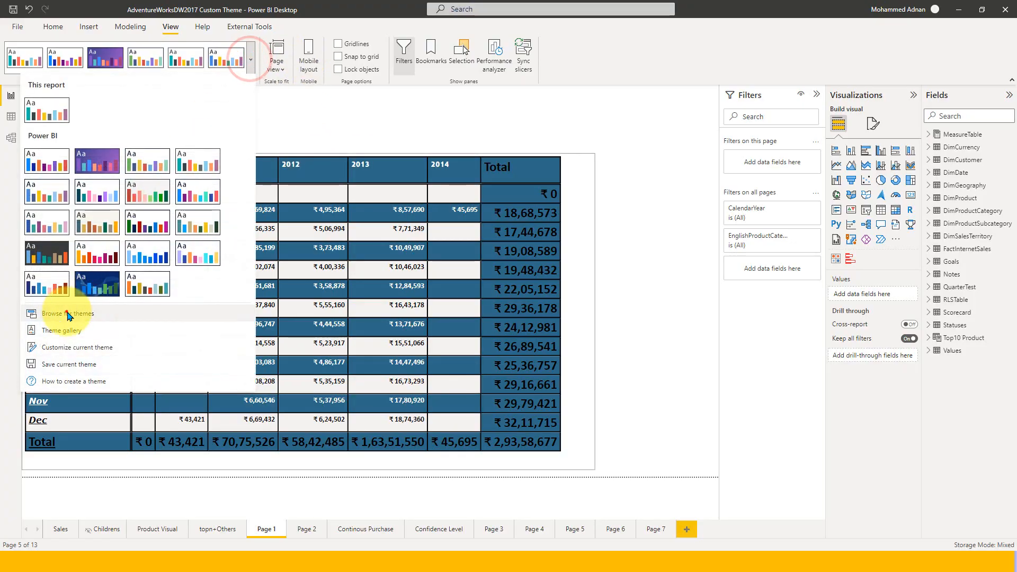
# Step: Import the revised MatrixTheme.json and close the success message
pyautogui.click(67, 313)
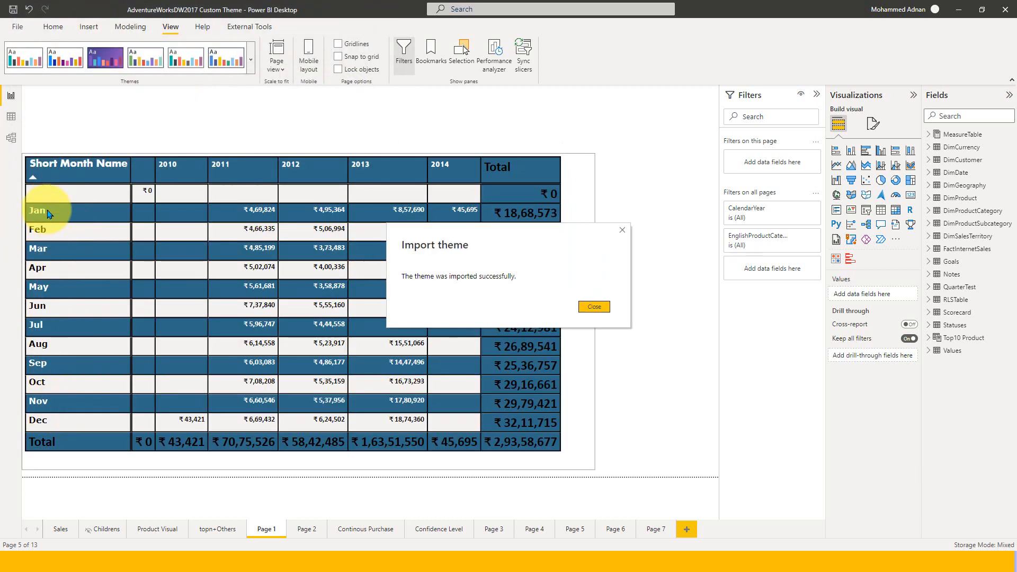
pyautogui.click(592, 306)
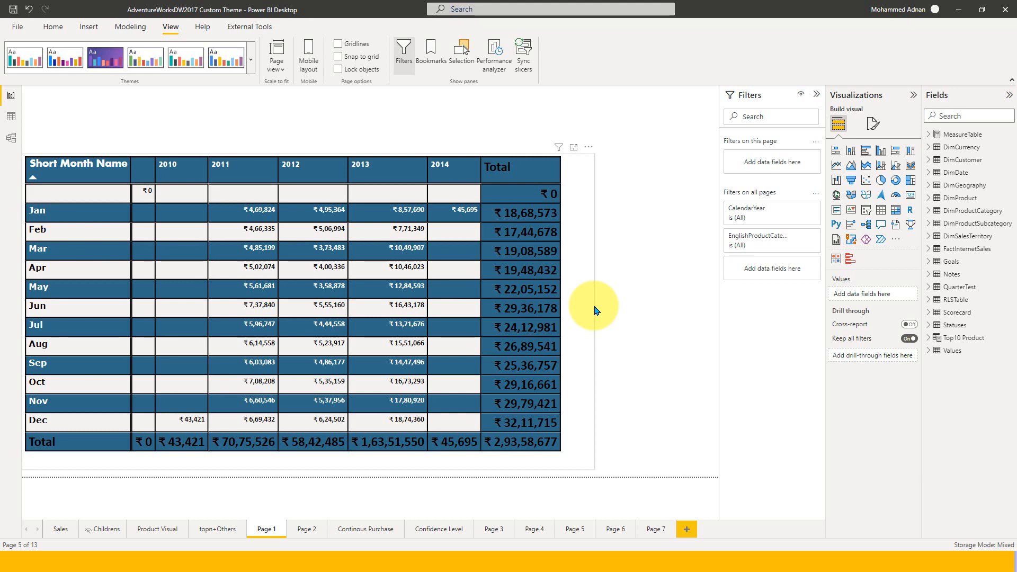
pyautogui.press('alt+tab')
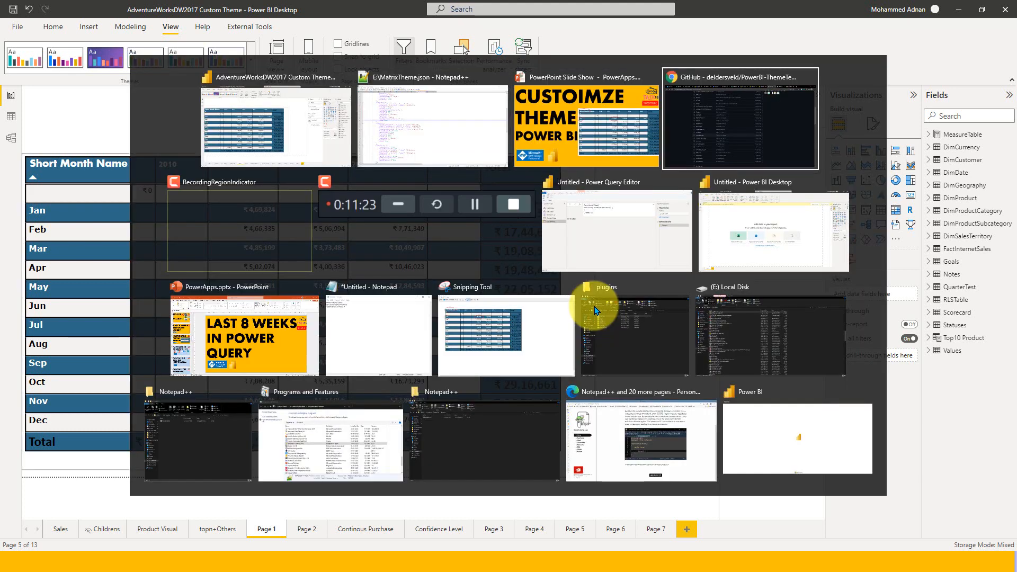
# Step: Return to the GitHub PowerBI-ThemeTemplates page and scroll up through its template files
pyautogui.click(739, 118)
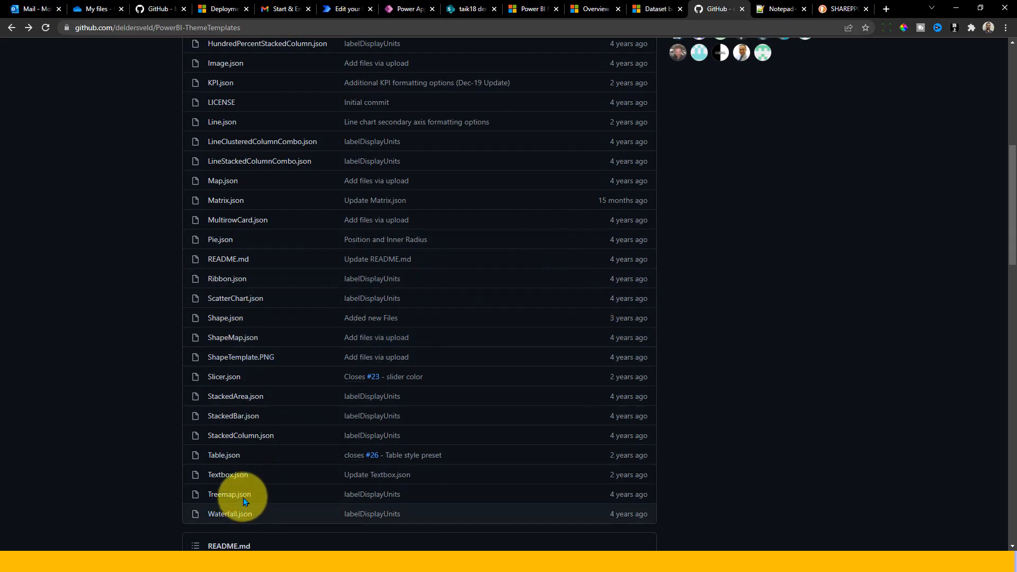
pyautogui.moveTo(232, 337)
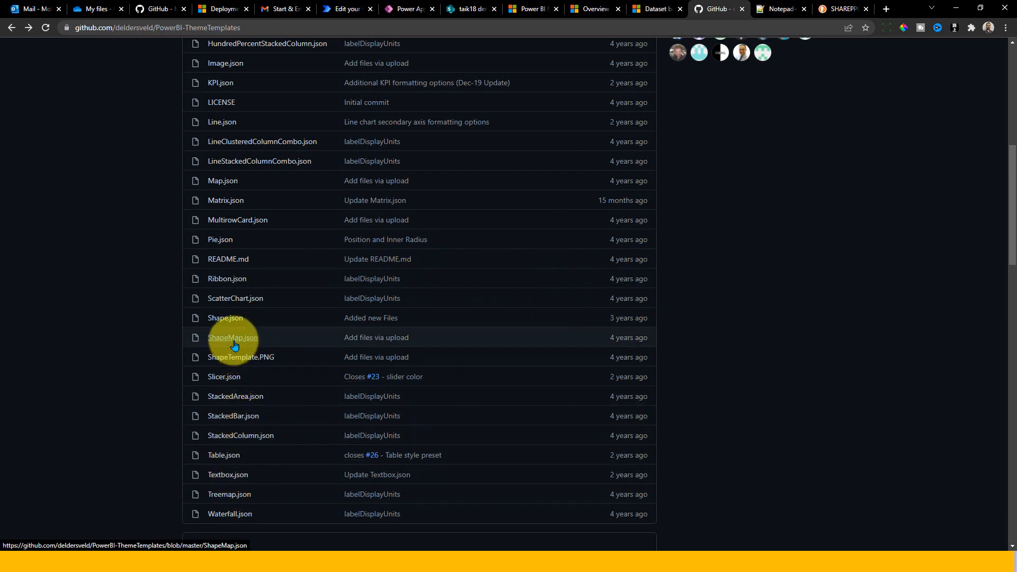
pyautogui.scroll(3)
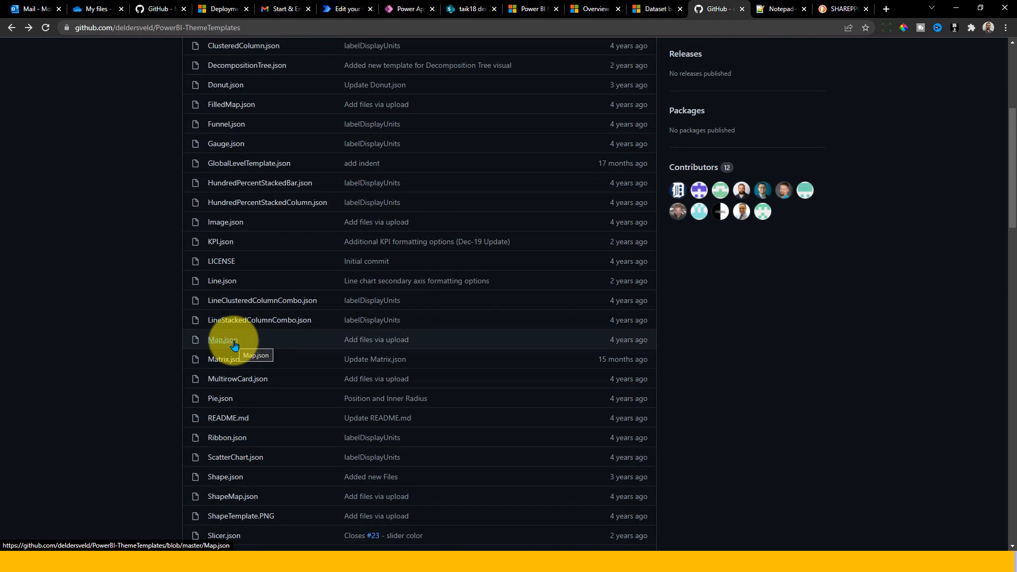
pyautogui.moveTo(287, 344)
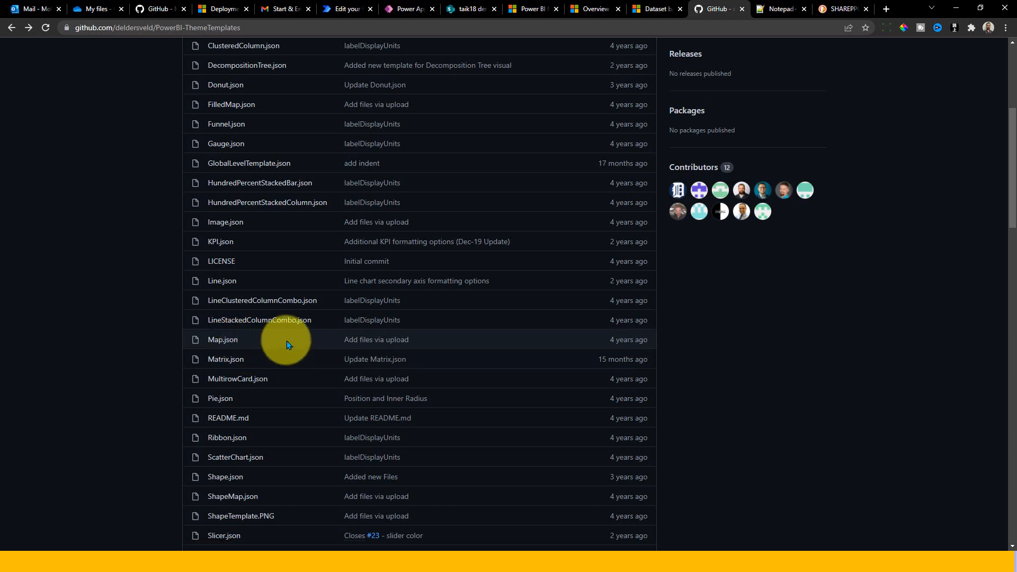